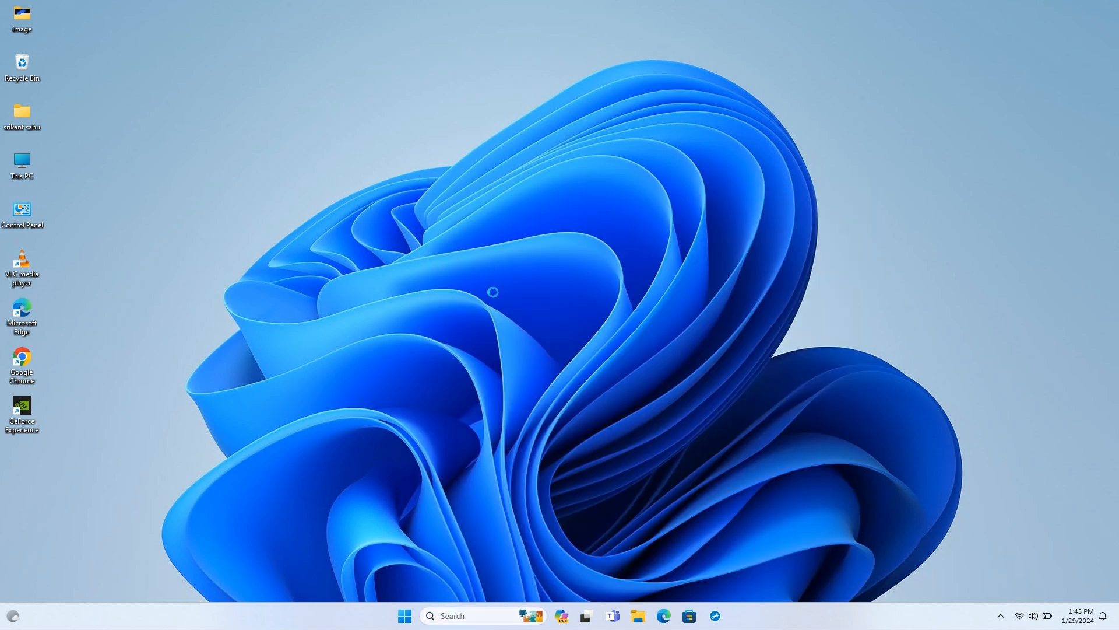
Step: Launch Microsoft Edge from the desktop shortcut
left_click(745, 49)
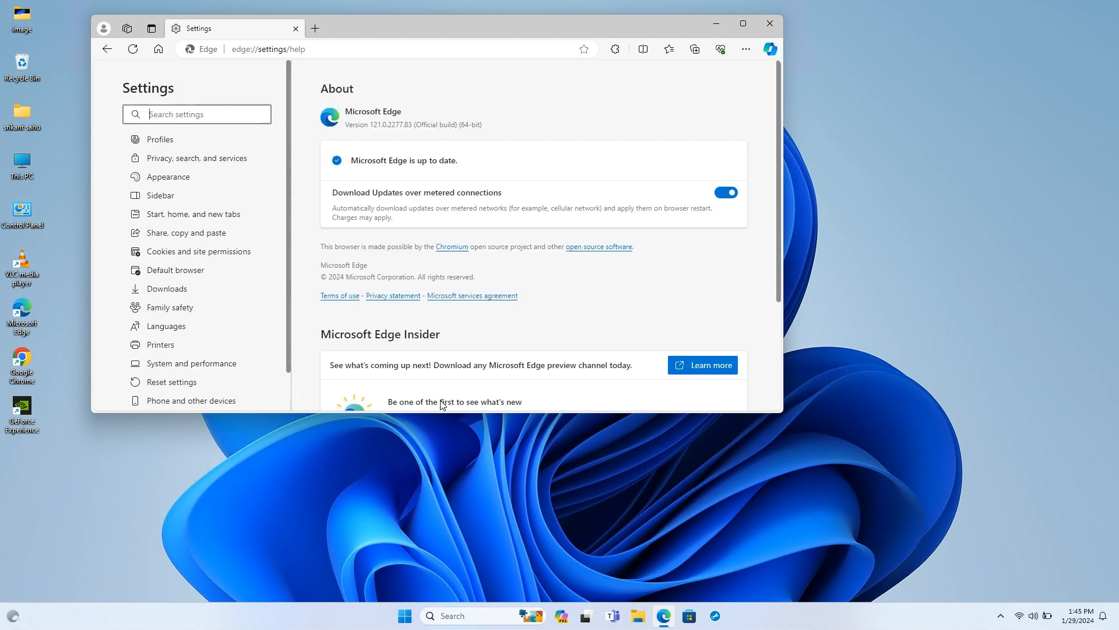
mouse_move(548, 417)
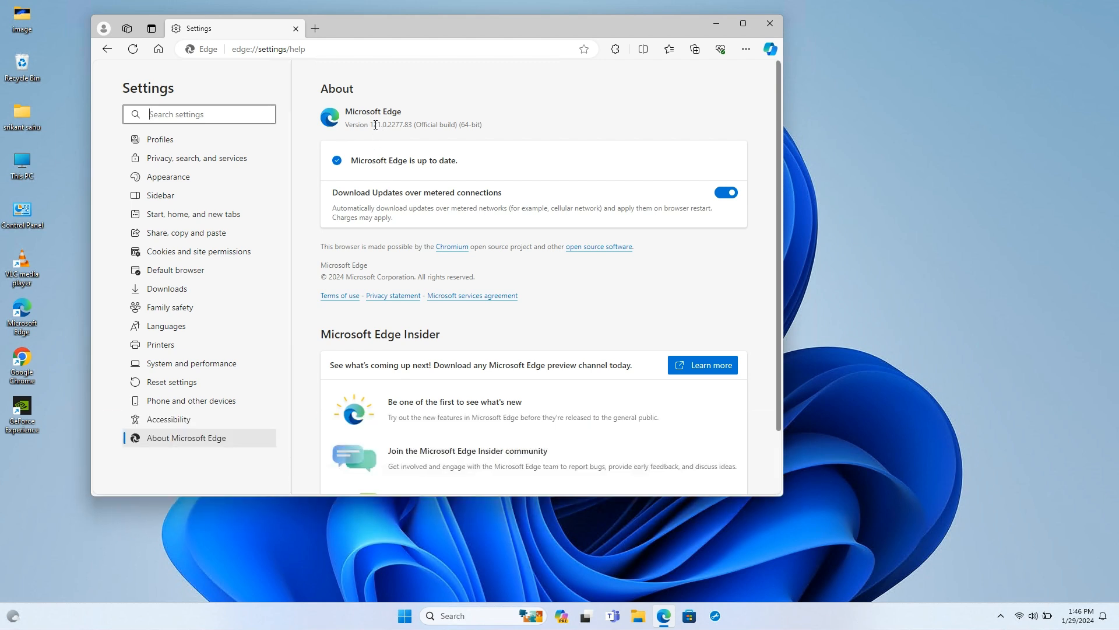
Step: Select the version number 121.0.2277.83 on the About page and follow its release-notes link
double_click(424, 125)
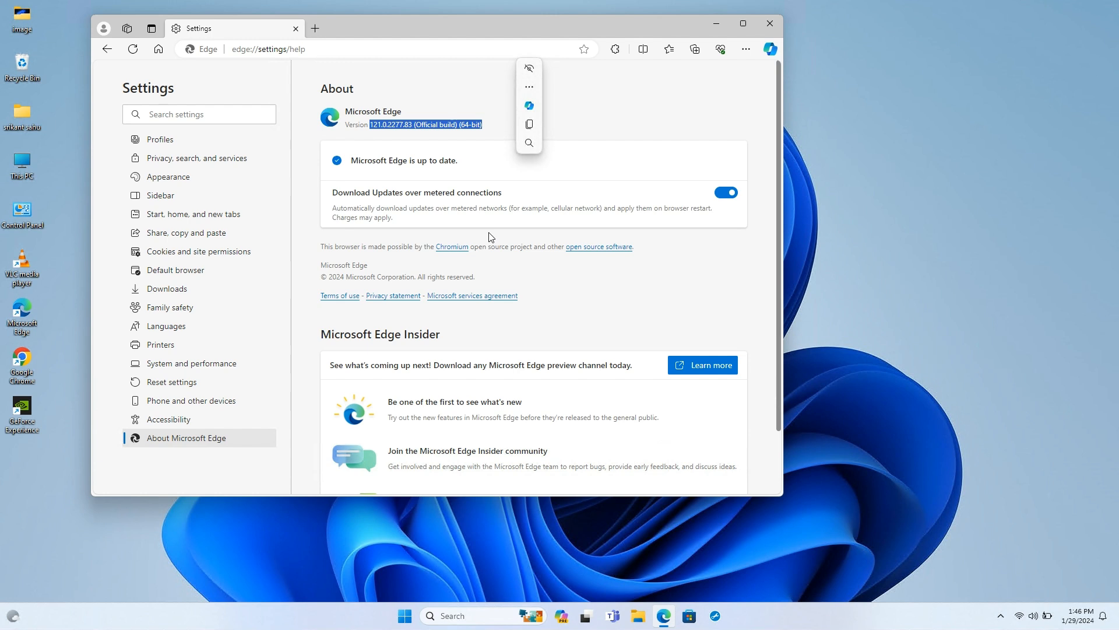
left_click(615, 127)
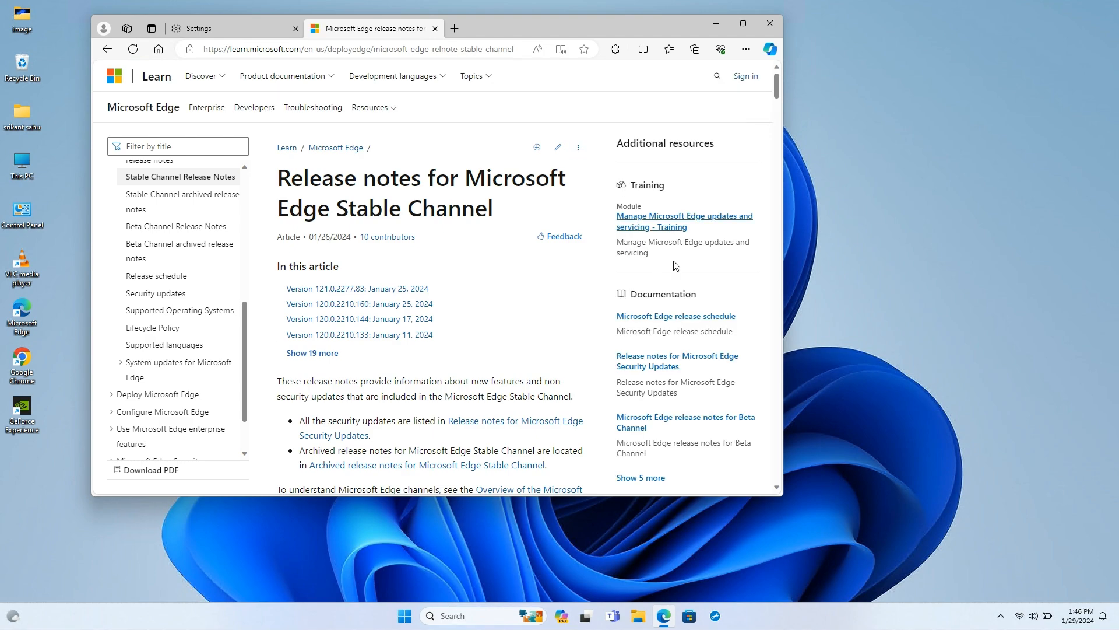
Step: Maximize the window and scroll the release notes to the Version 121.0.2277.83 entry
scroll("down", 3)
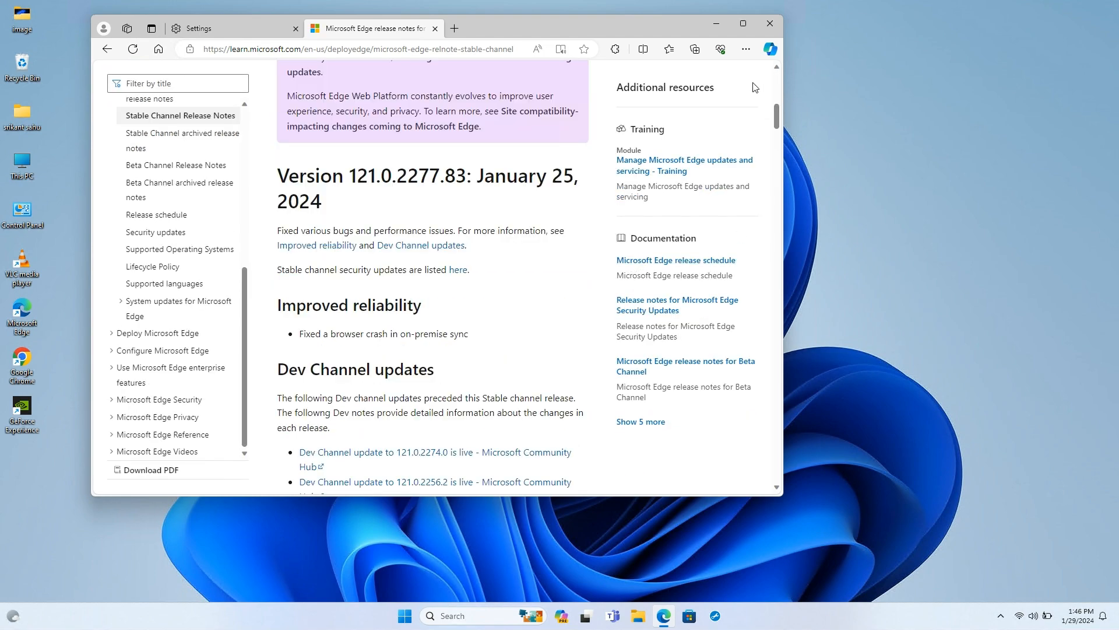
left_click(743, 23)
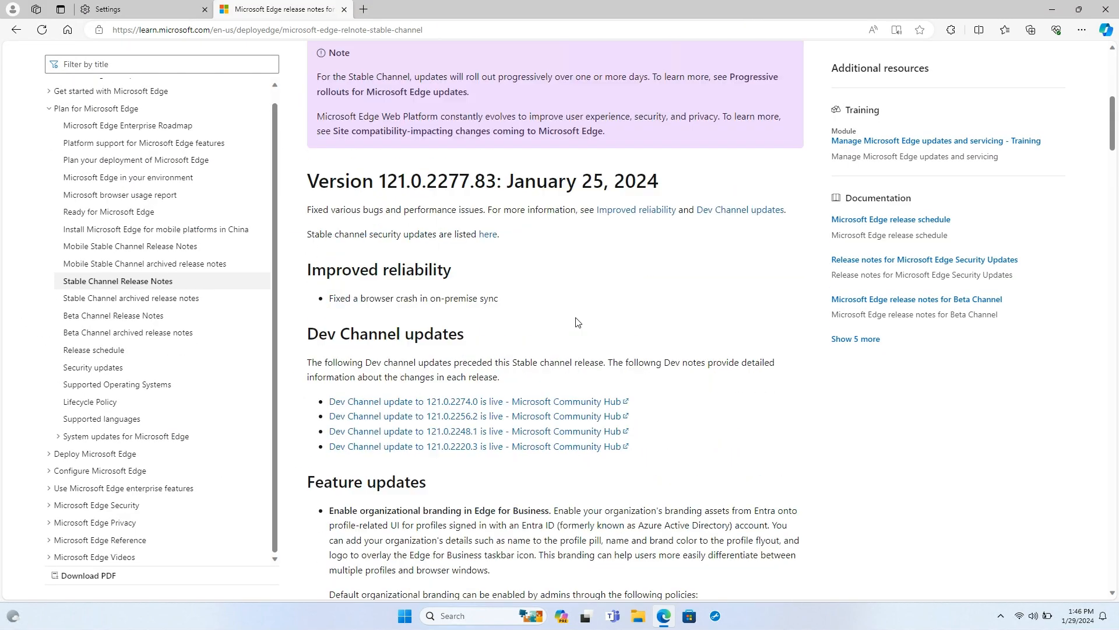
scroll("down", 3)
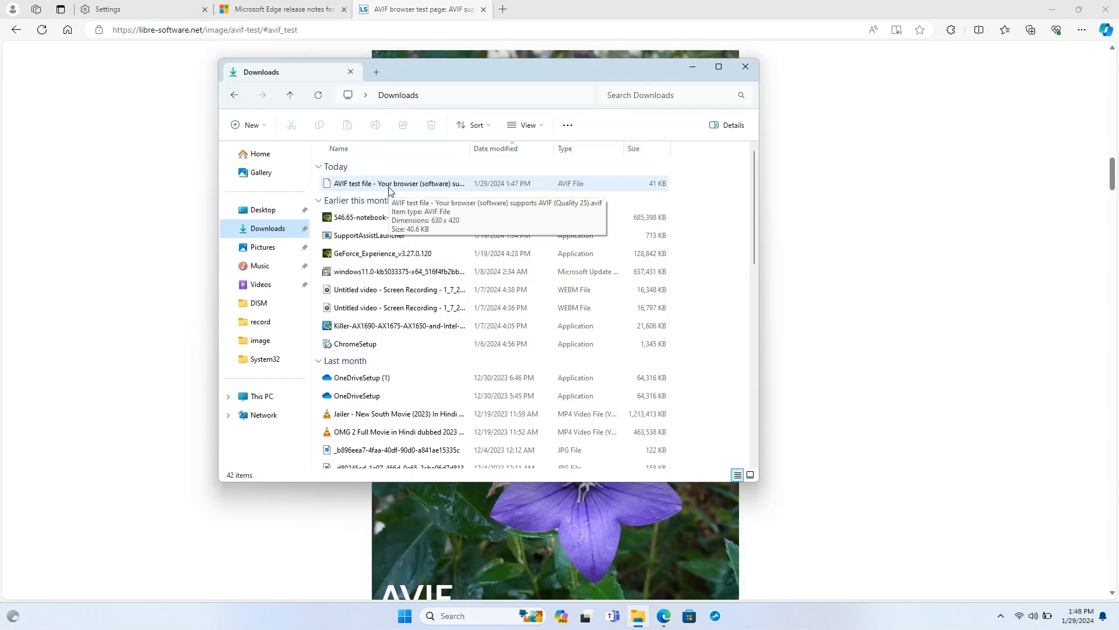
Step: Drag the AVIF test file from Downloads onto the Edge window
left_click_drag(397, 183, 498, 14)
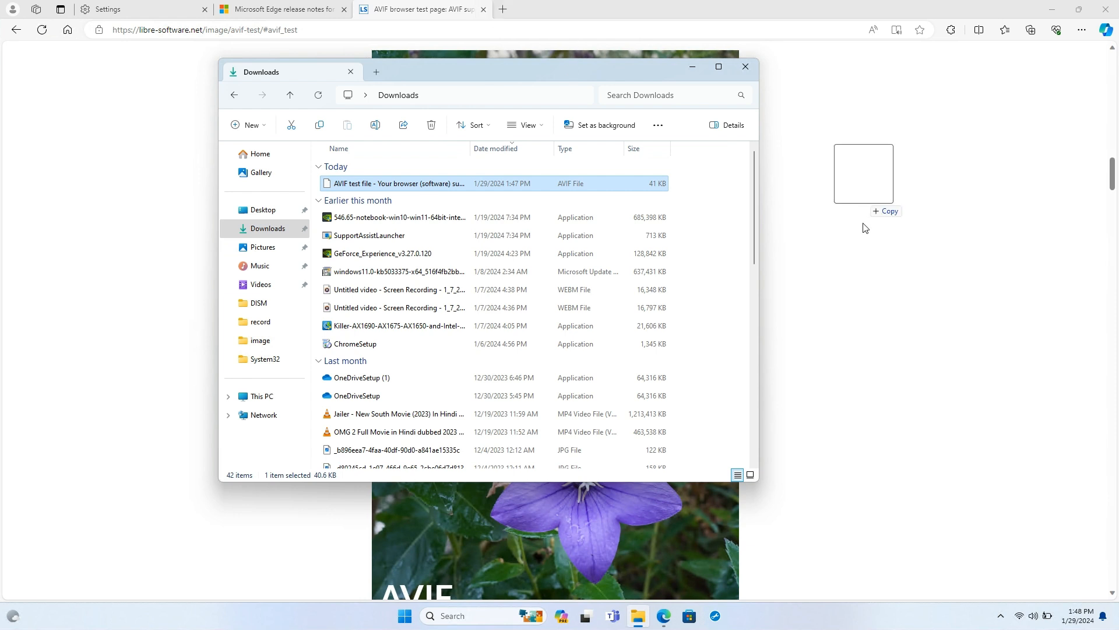
Step: Show the AVIF image in a tab with its .avif path, then start a new tab for the typo test
double_click(395, 183)
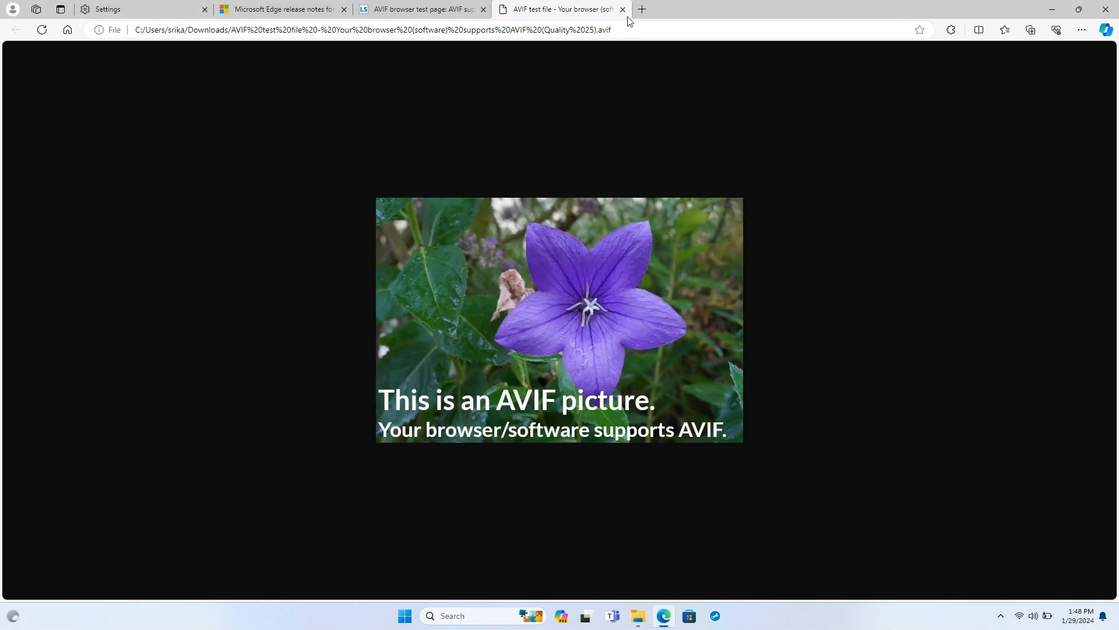
left_click(370, 30)
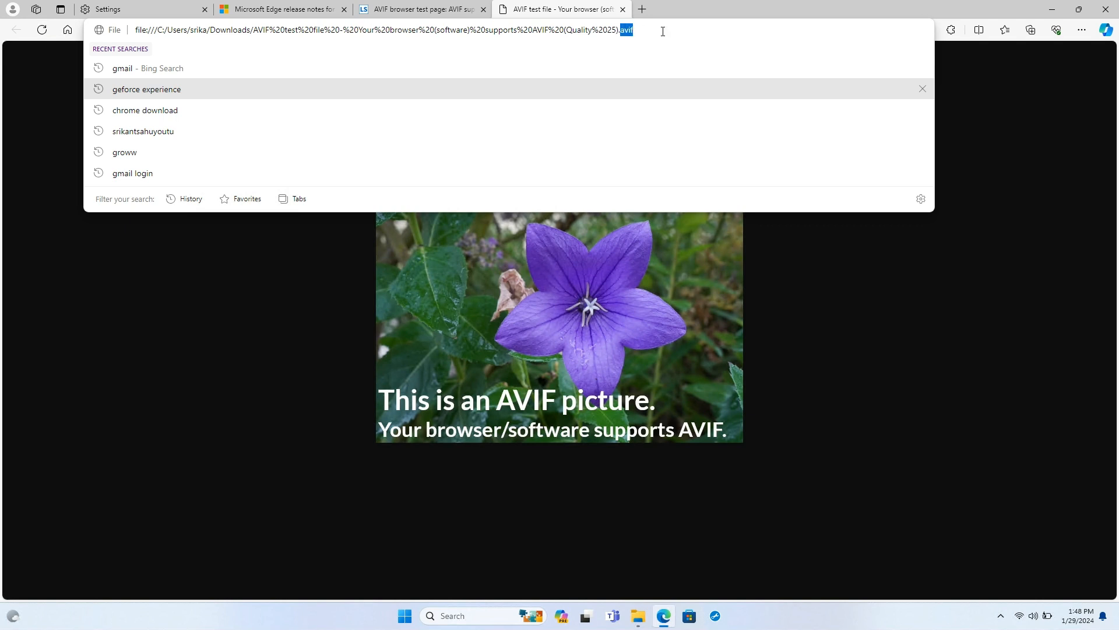
mouse_move(778, 363)
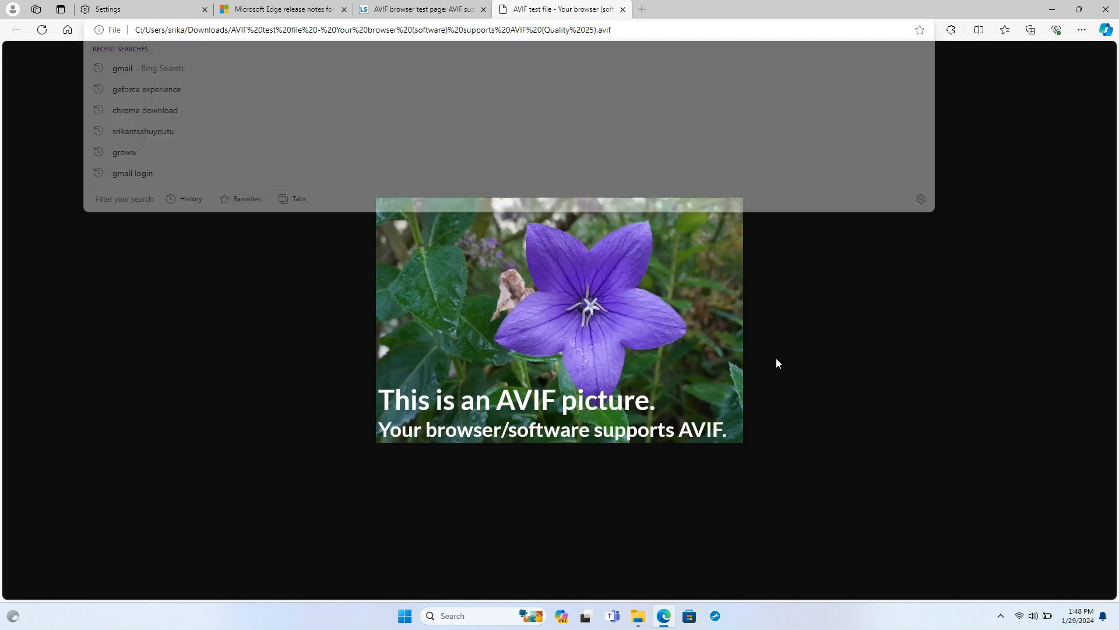
left_click(282, 9)
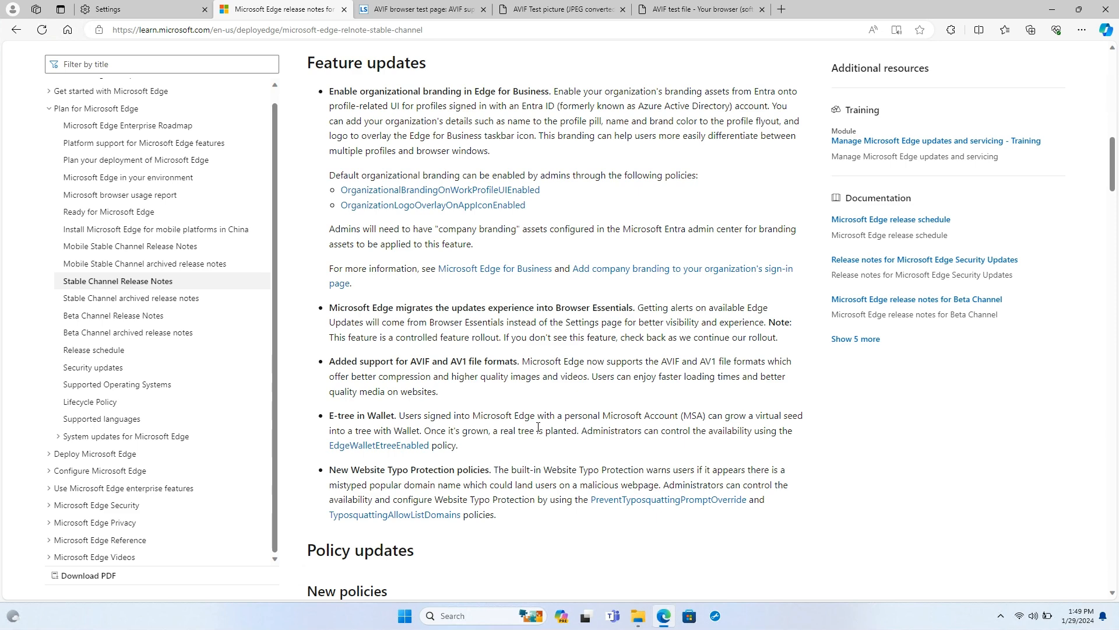
left_click(921, 8)
type("googlie.com")
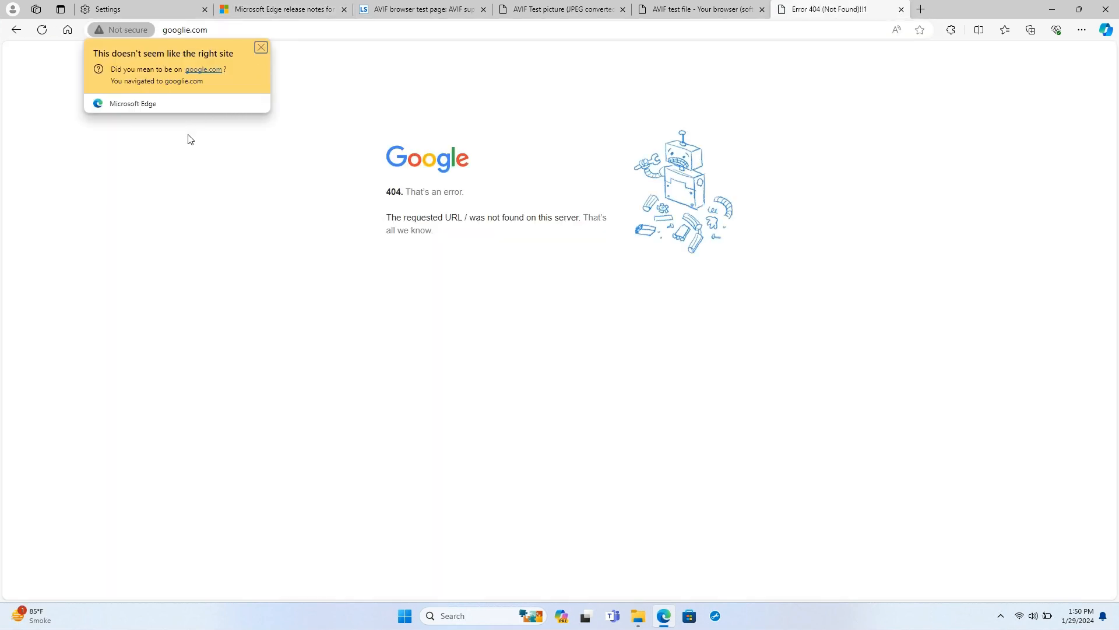
mouse_move(114, 119)
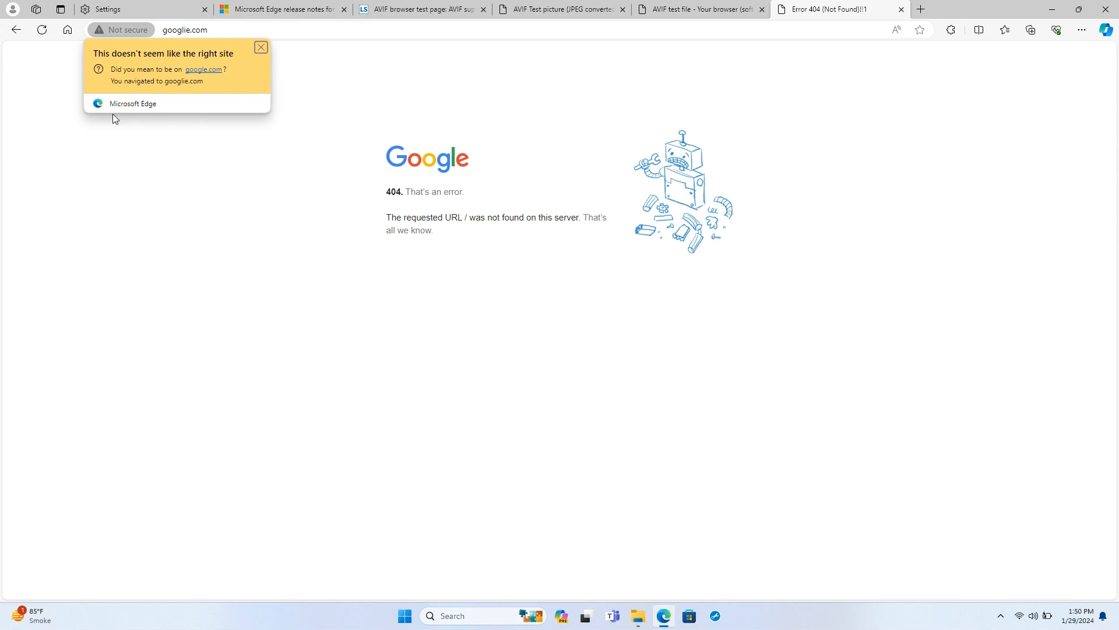
mouse_move(207, 81)
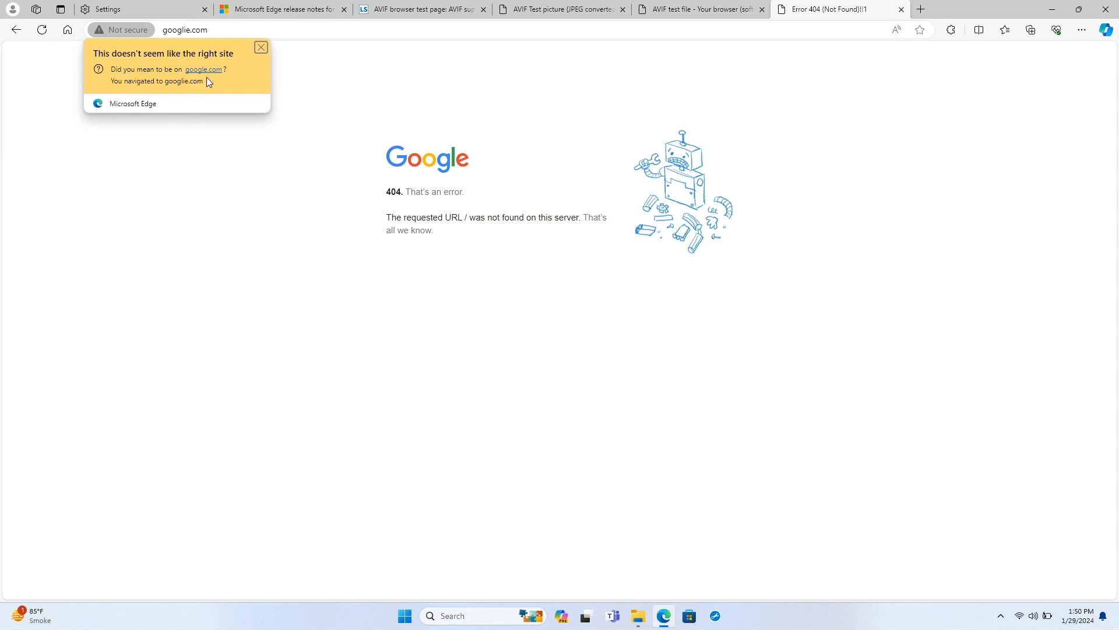
mouse_move(208, 52)
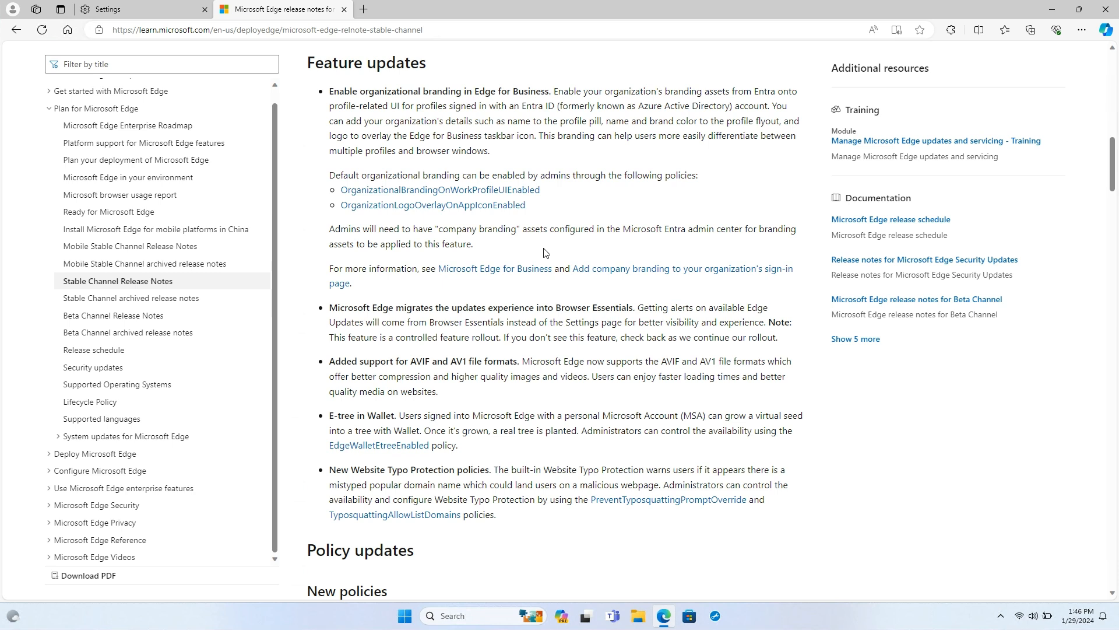
mouse_move(684, 255)
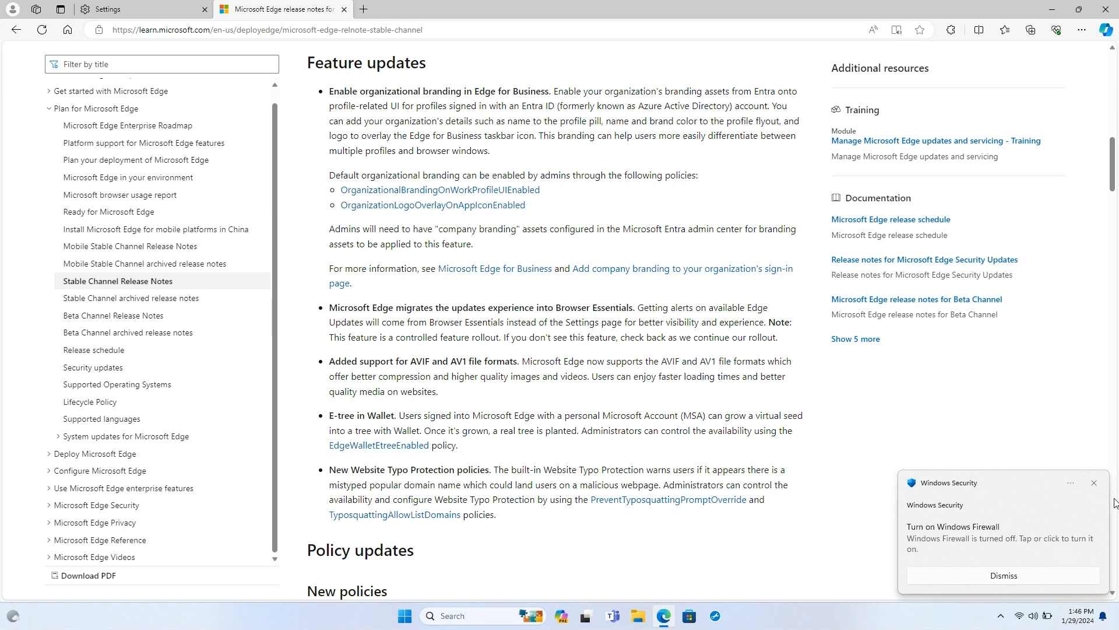
left_click(1003, 575)
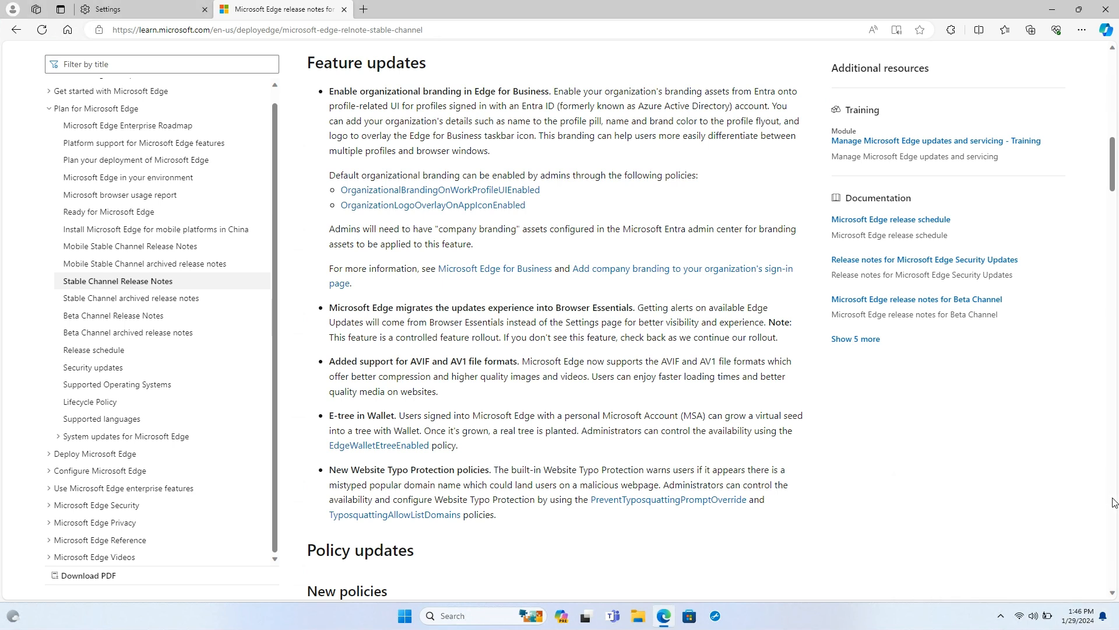